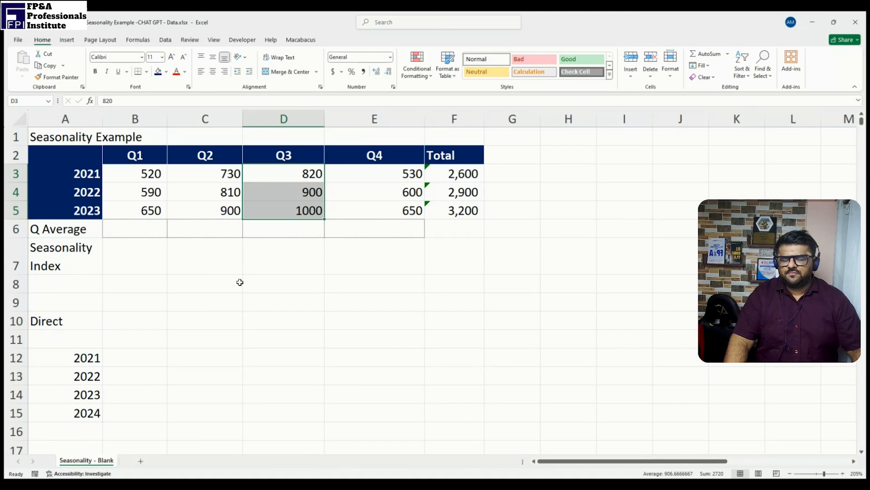
{"action": "mouse_move", "coordinate": [210, 263]}
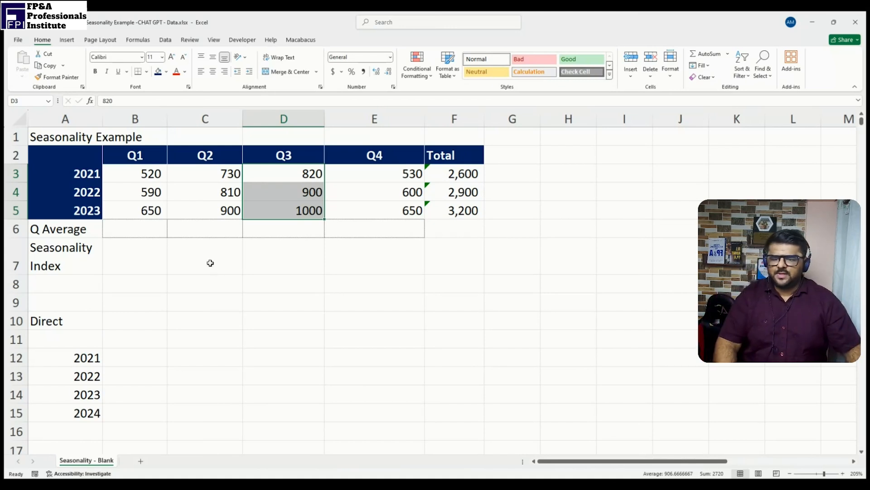
{"action": "mouse_move", "coordinate": [68, 333]}
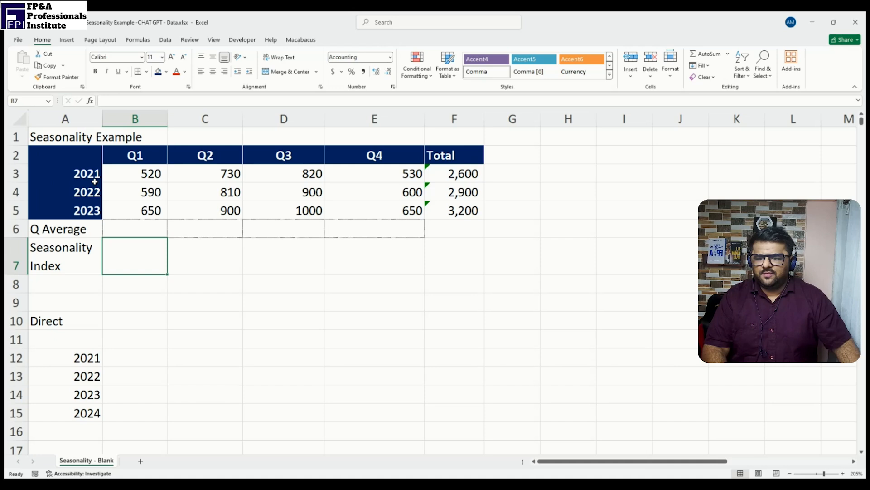
Step: Review the 2021–2023 year labels and the Q1 and Q4 sales figures by selecting them
{"action": "left_click", "coordinate": [65, 173]}
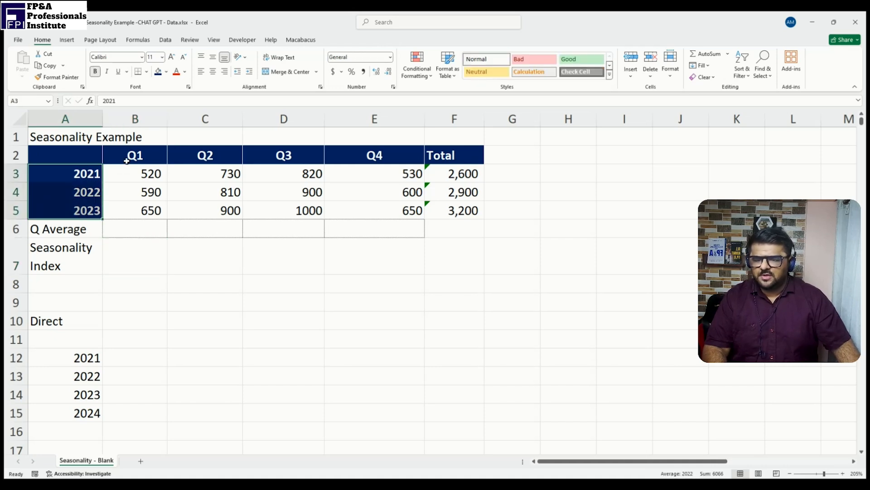
{"action": "left_click", "coordinate": [134, 155]}
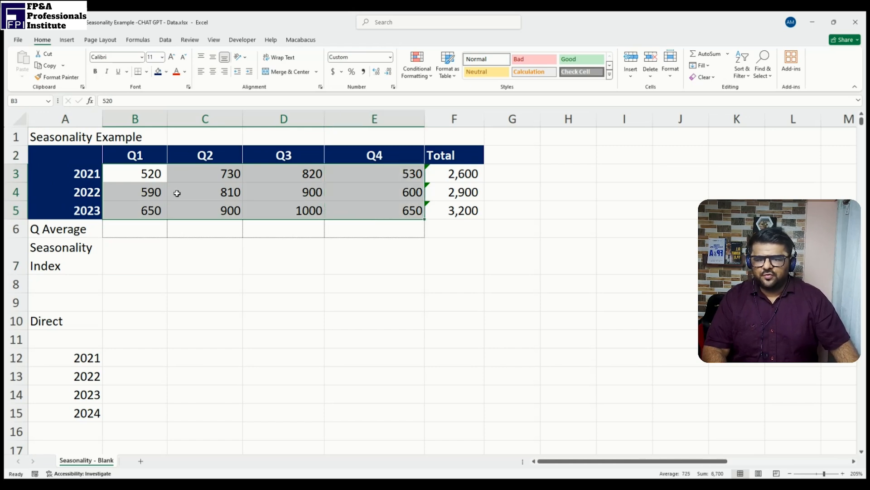
{"action": "left_click", "coordinate": [135, 229]}
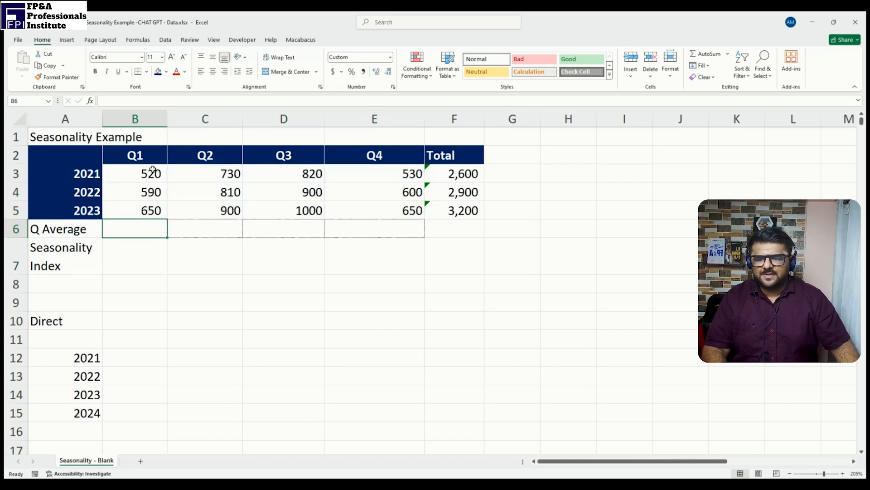
{"action": "left_click_drag", "start_coordinate": [135, 173], "coordinate": [134, 191]}
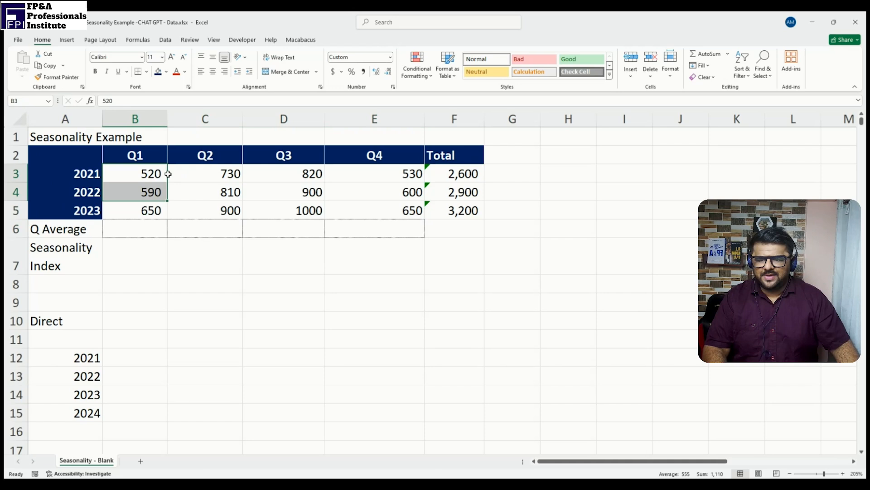
{"action": "left_click_drag", "start_coordinate": [134, 173], "coordinate": [134, 210]}
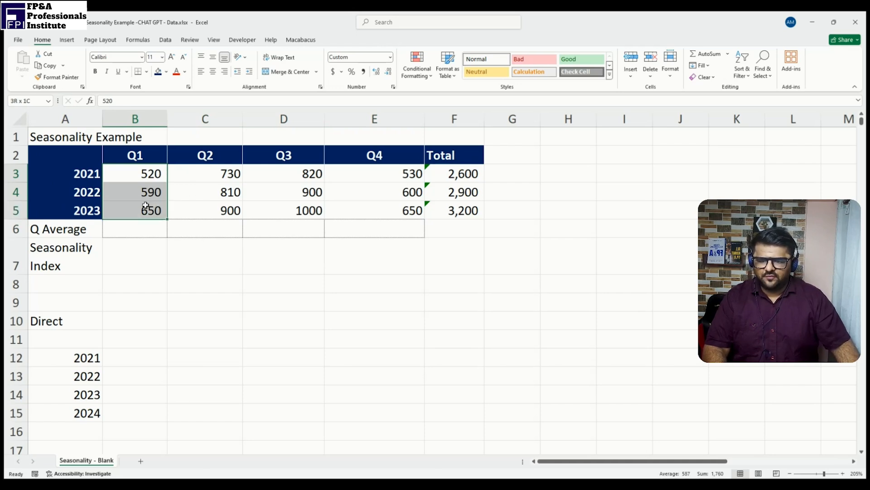
{"action": "left_click", "coordinate": [134, 174]}
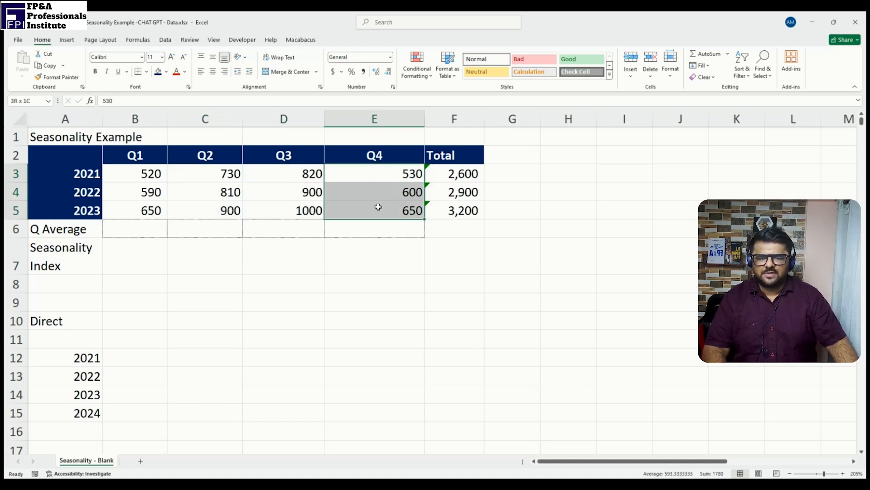
{"action": "left_click", "coordinate": [135, 284]}
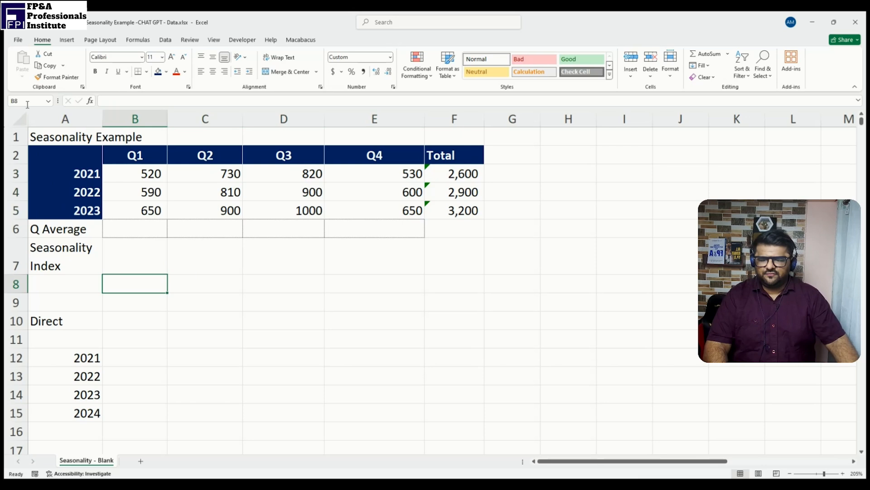
{"action": "mouse_move", "coordinate": [417, 288]}
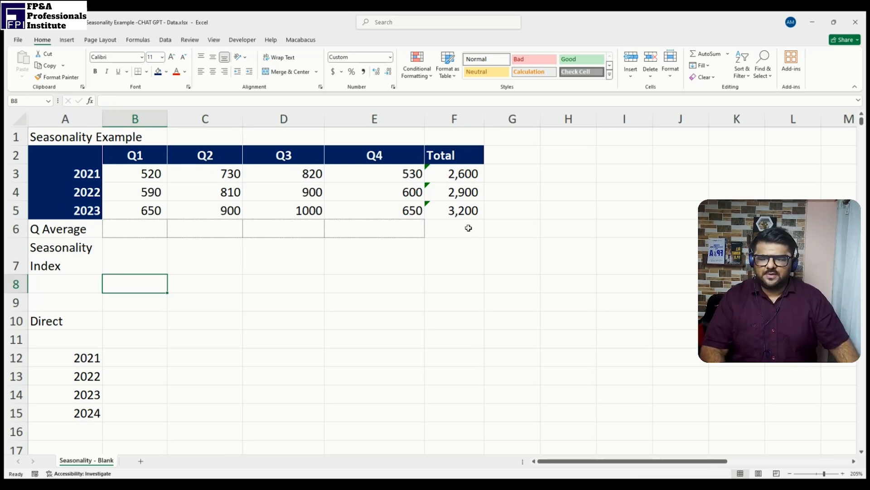
Step: Enter the 2024 target of 4000 in G6 beside the Q Average row
{"action": "left_click", "coordinate": [513, 228]}
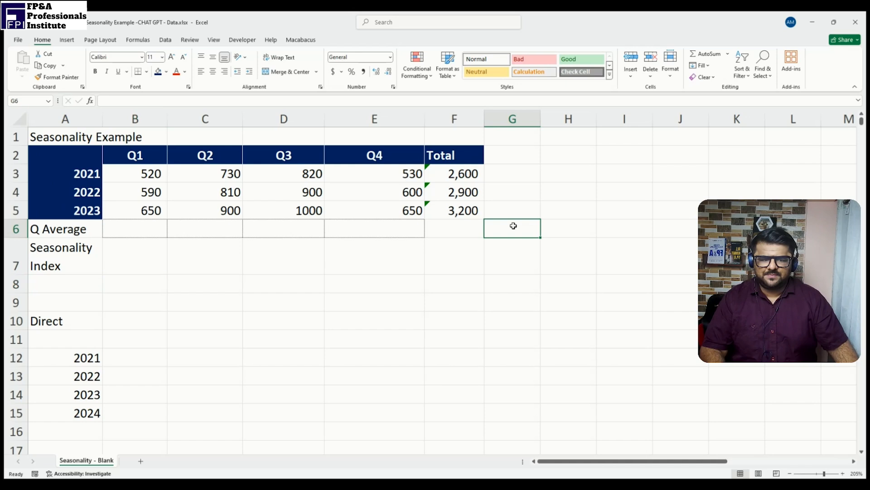
{"action": "mouse_move", "coordinate": [528, 261]}
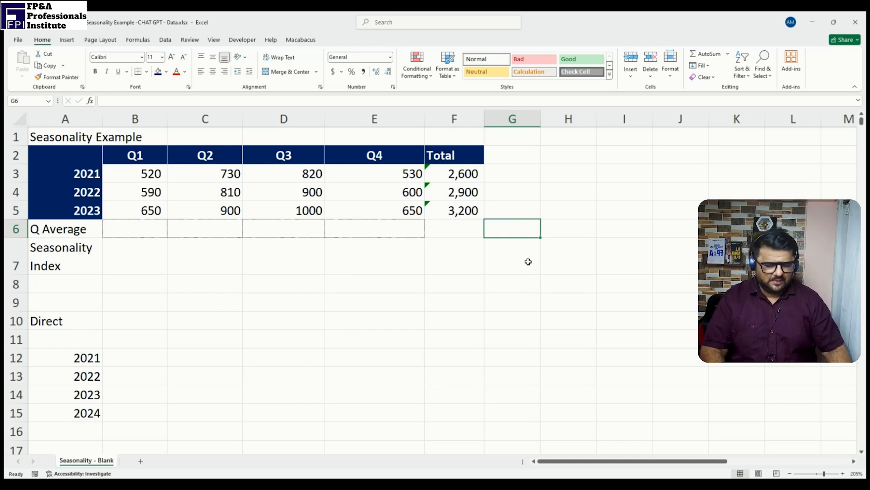
{"action": "type", "text": "4000"}
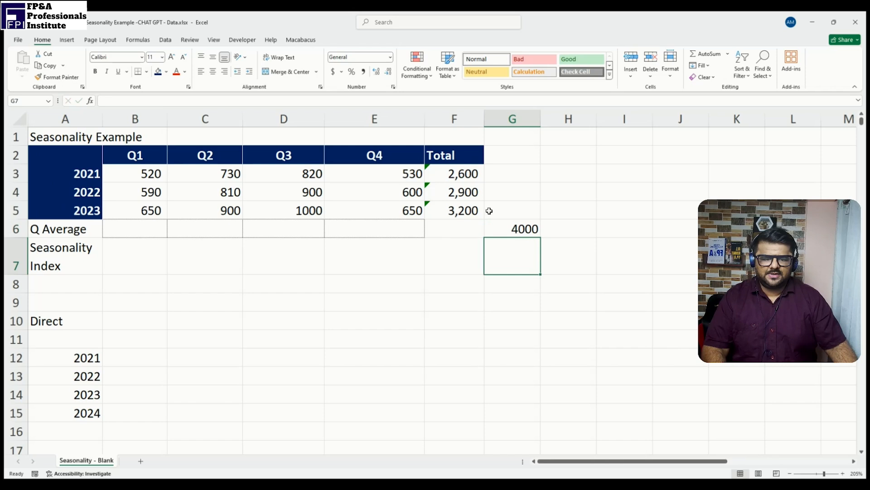
{"action": "mouse_move", "coordinate": [364, 193]}
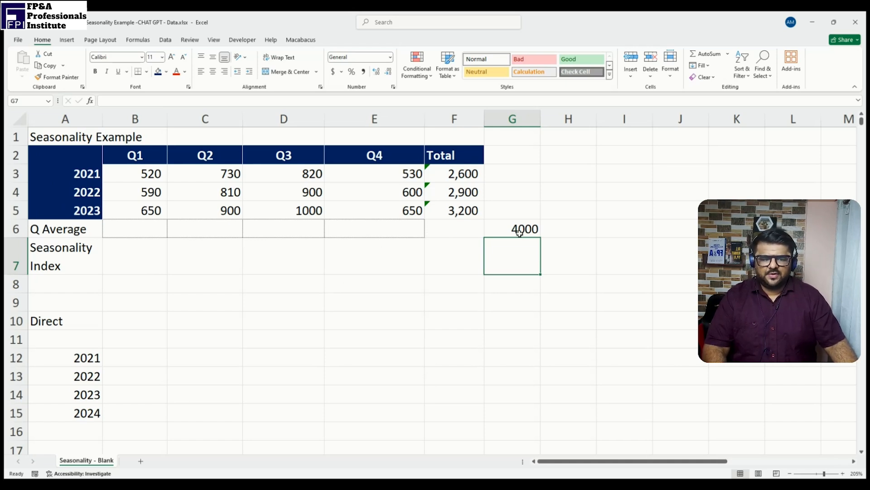
{"action": "left_click", "coordinate": [512, 229]}
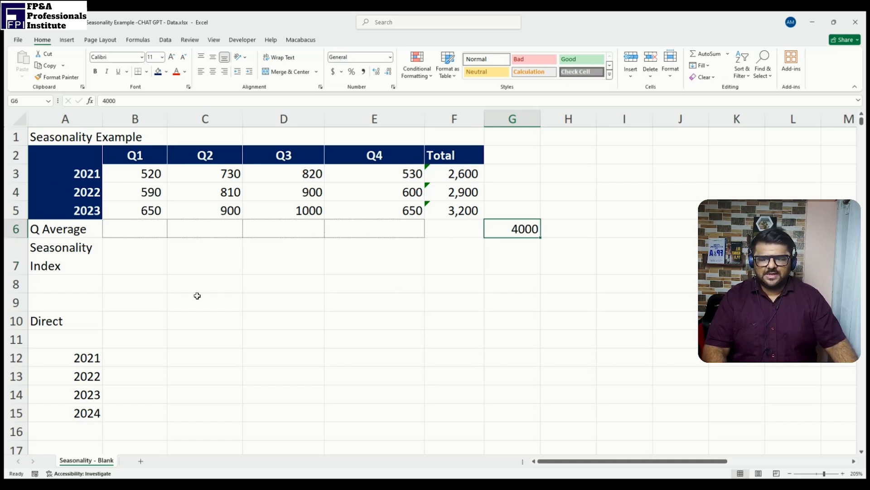
{"action": "left_click", "coordinate": [134, 229]}
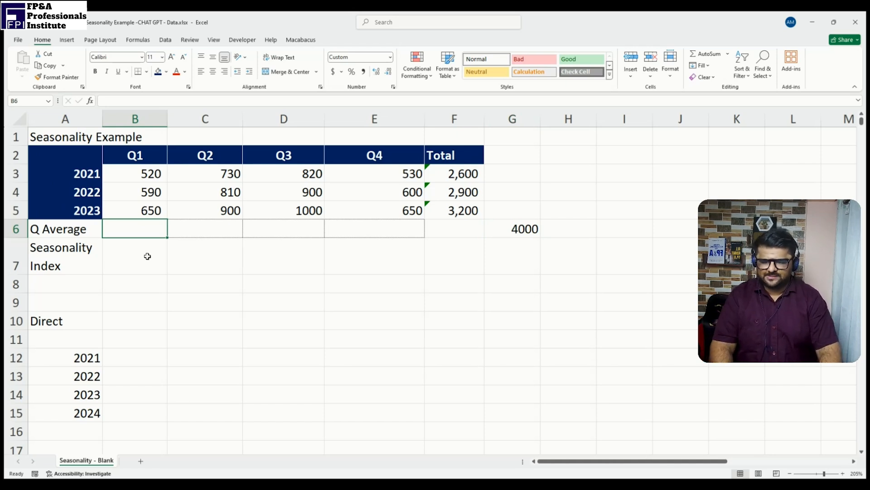
Step: Average the three Q1 figures in B6 with =AVERAGE(B3:B5), giving 586.67
{"action": "type", "text": "="}
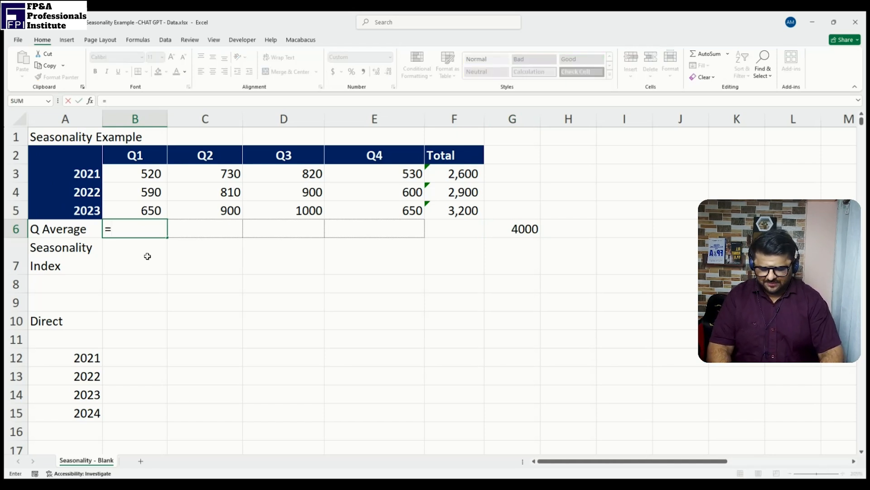
{"action": "type", "text": "aver"}
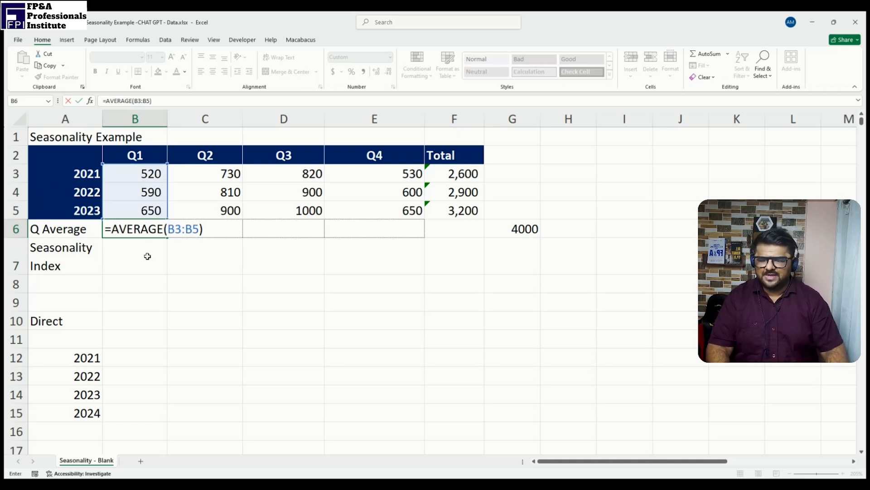
{"action": "key", "text": "Enter"}
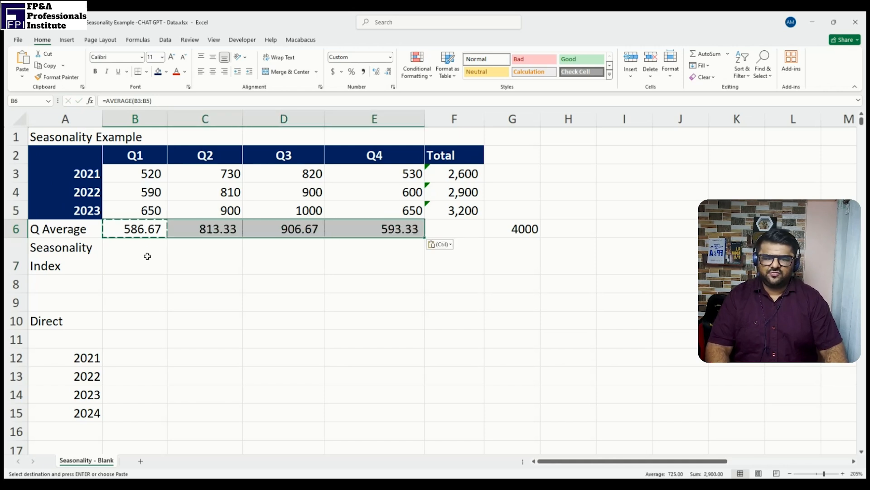
{"action": "left_click", "coordinate": [205, 229]}
{"action": "type", "text": "=B6"}
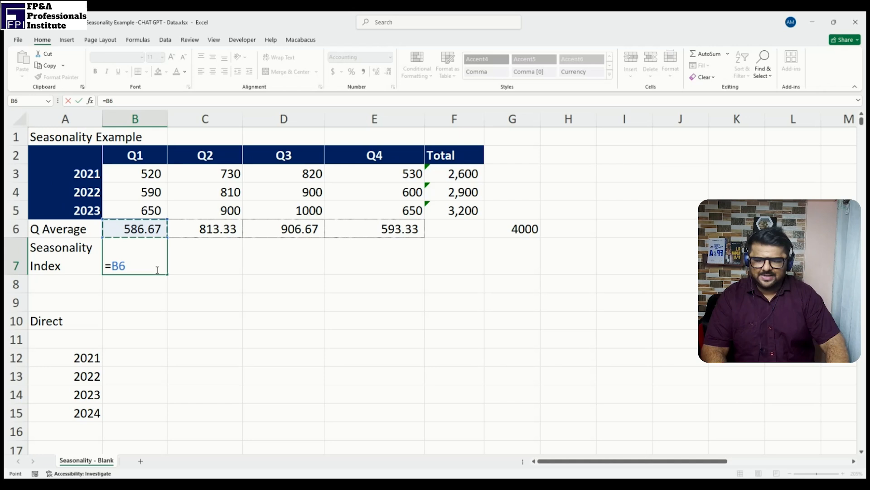
Step: Enter the Q1 index formula =B6/AVERAGE($B$3:$E$5) with an absolute range
{"action": "type", "text": "/"}
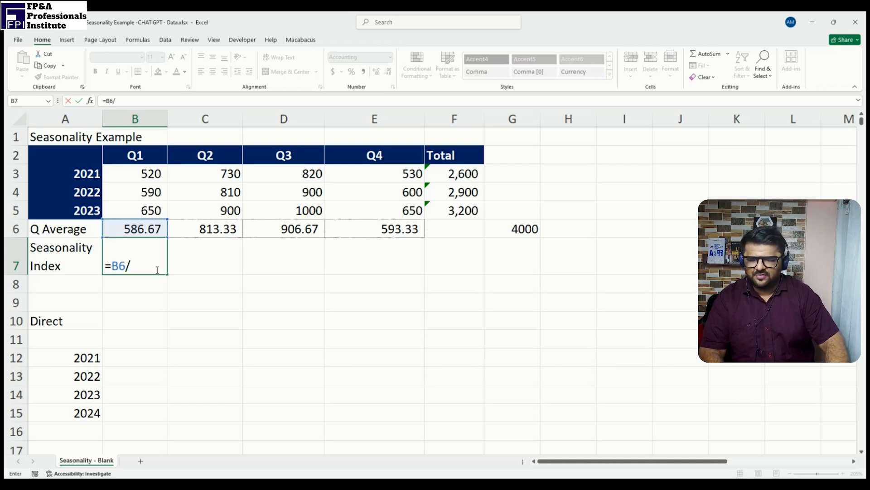
{"action": "type", "text": "aver"}
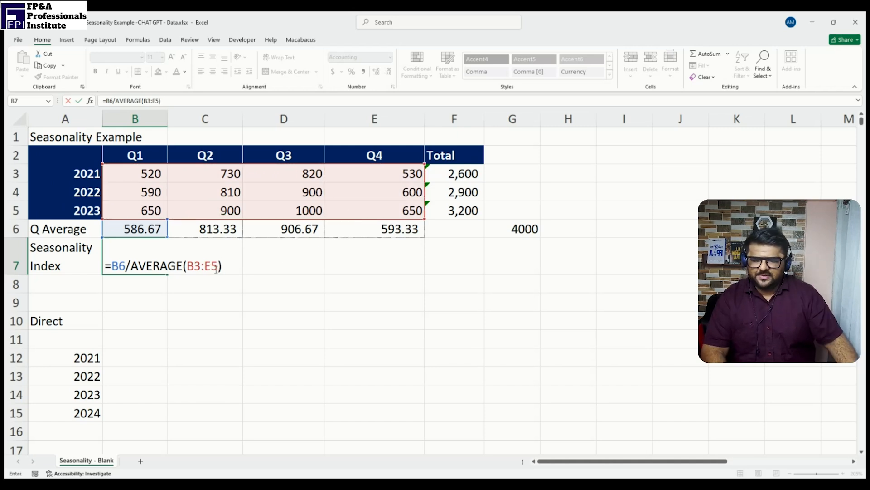
{"action": "key", "text": "F4"}
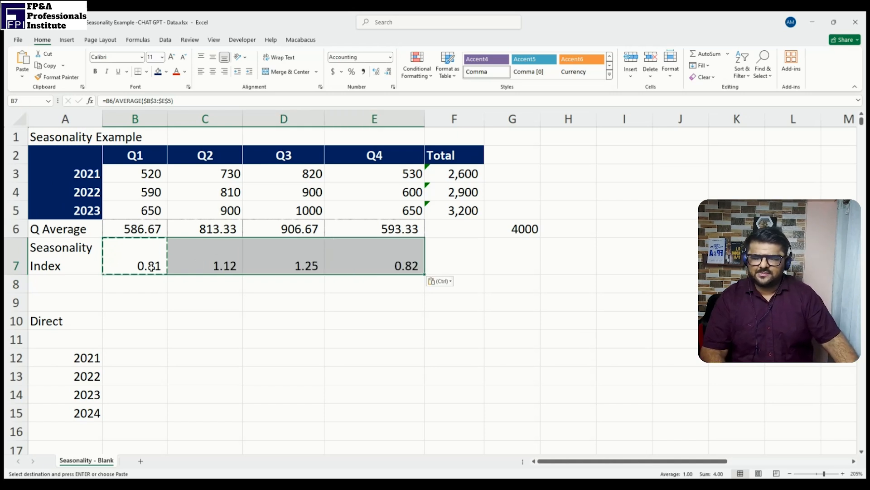
Step: Check the Q1–Q4 index formulas giving 0.81, 1.12, 1.25 and 0.82
{"action": "left_click", "coordinate": [134, 265]}
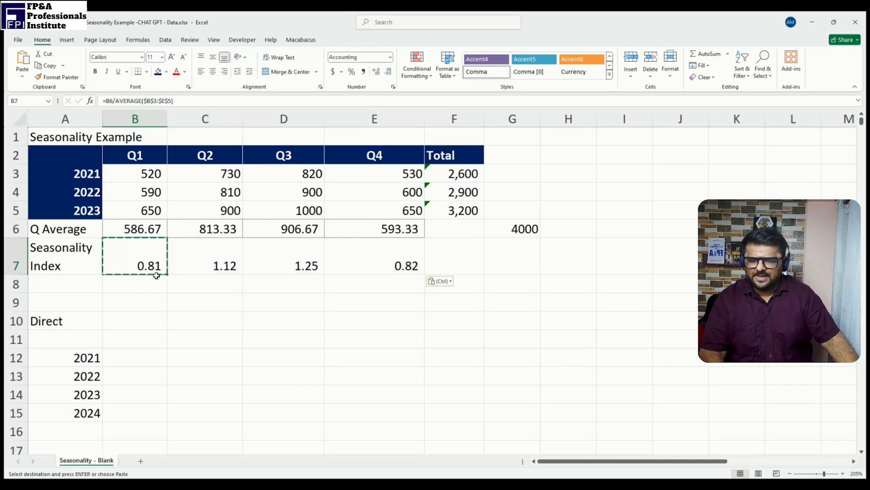
{"action": "left_click", "coordinate": [205, 265]}
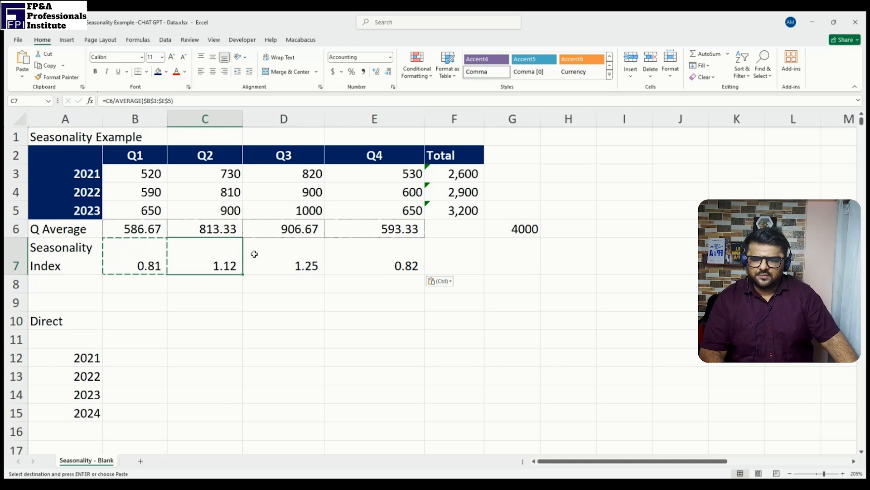
{"action": "left_click", "coordinate": [283, 256]}
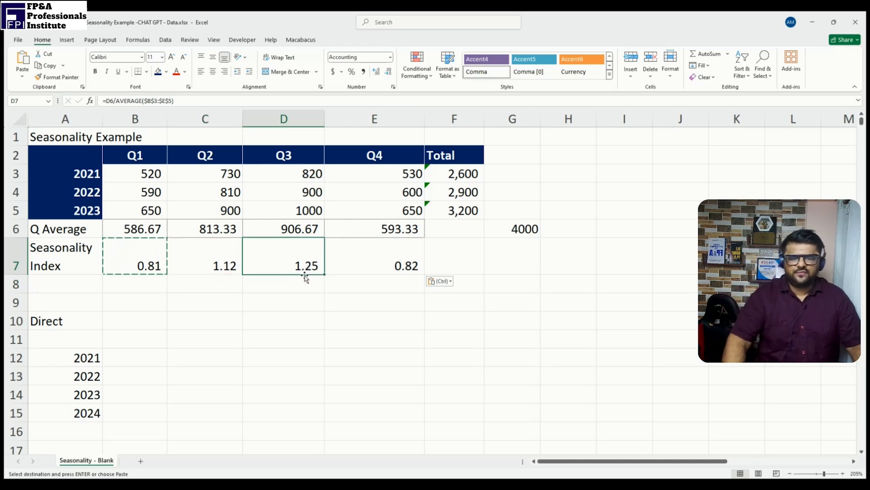
{"action": "left_click", "coordinate": [392, 257]}
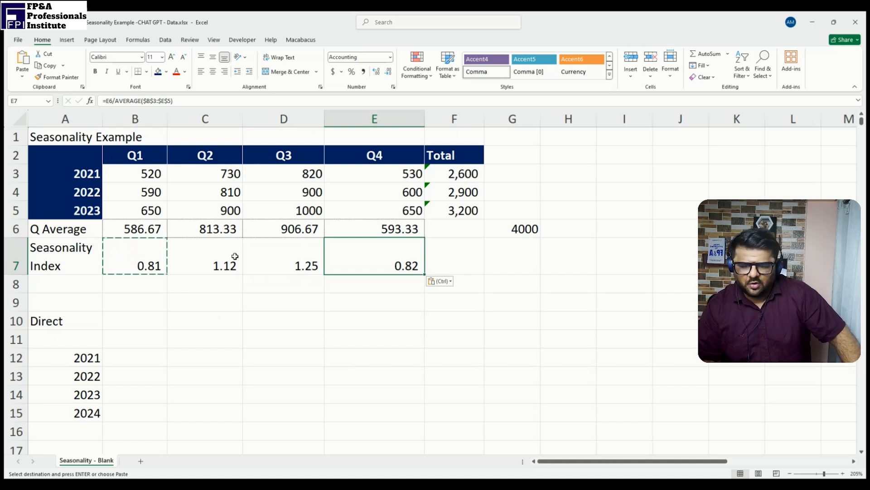
{"action": "mouse_move", "coordinate": [136, 265]}
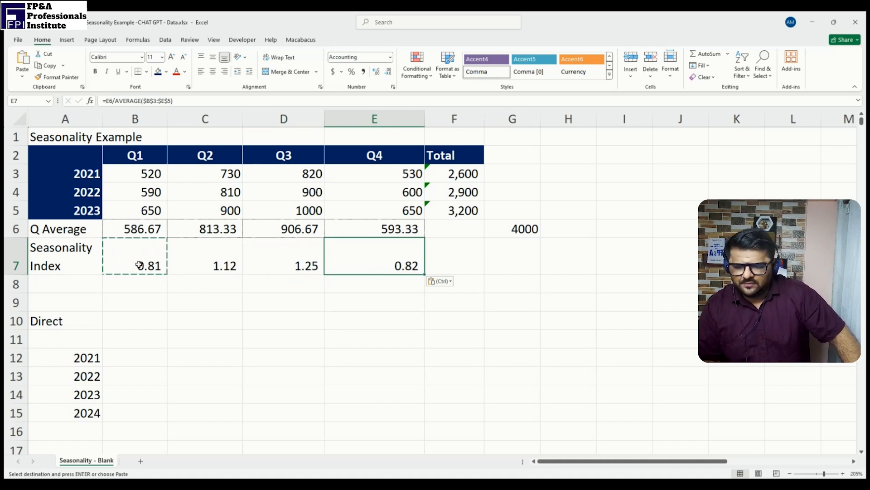
{"action": "mouse_move", "coordinate": [200, 268]}
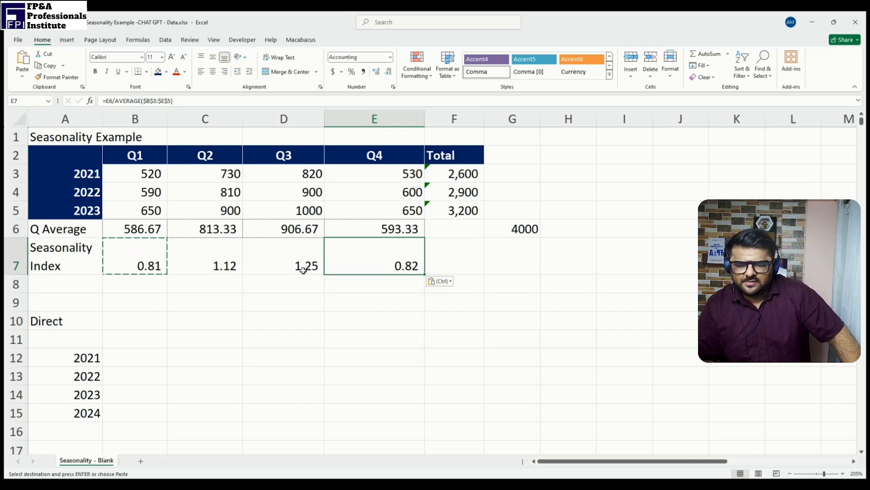
{"action": "mouse_move", "coordinate": [268, 266]}
{"action": "type", "text": "2024"}
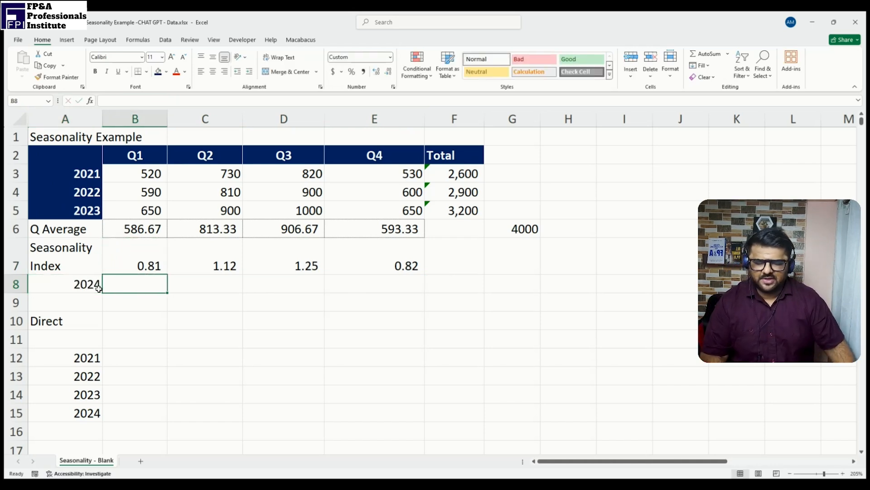
Step: Phase the 2024 Q1 target in B8 with =G8*B7/4 from the 4000 target
{"action": "left_click", "coordinate": [512, 283]}
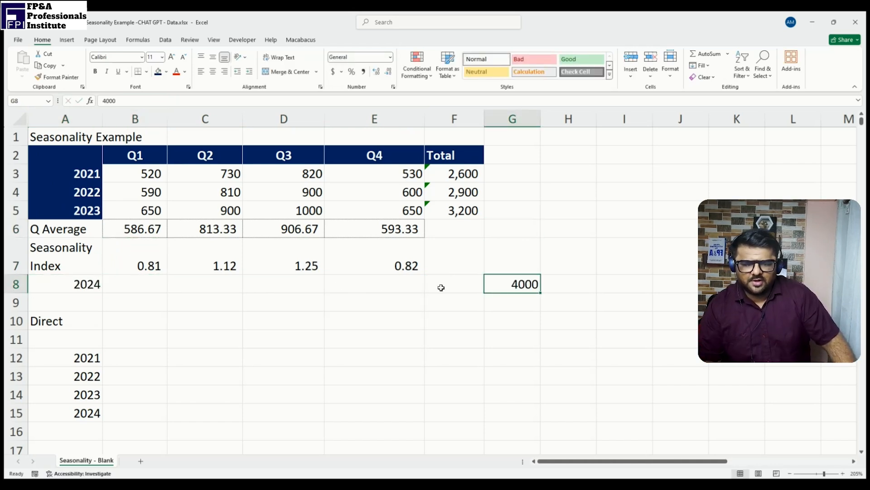
{"action": "type", "text": "=G8*"}
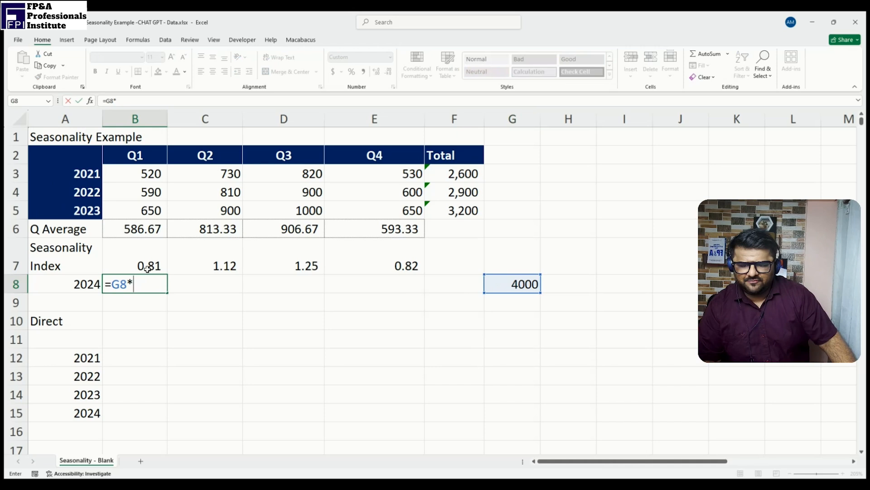
{"action": "type", "text": "B7/4"}
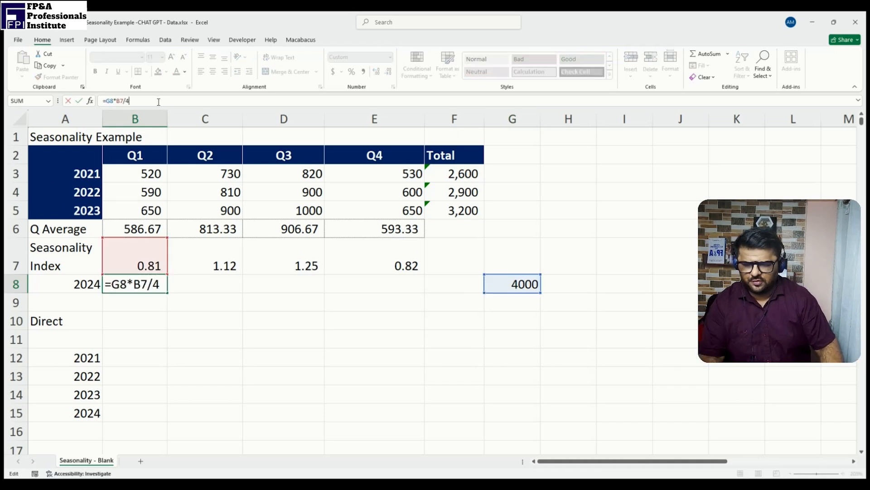
{"action": "key", "text": "Enter"}
{"action": "type", "text": "=B3"}
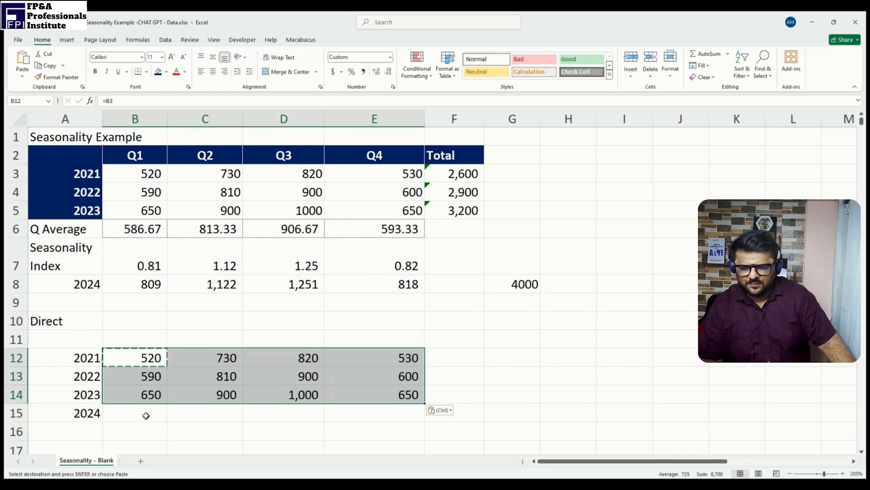
Step: Add Q1–Q4 headers, the phased 2024 row and yearly totals ending in 4,000 to the Direct table
{"action": "left_click", "coordinate": [146, 413]}
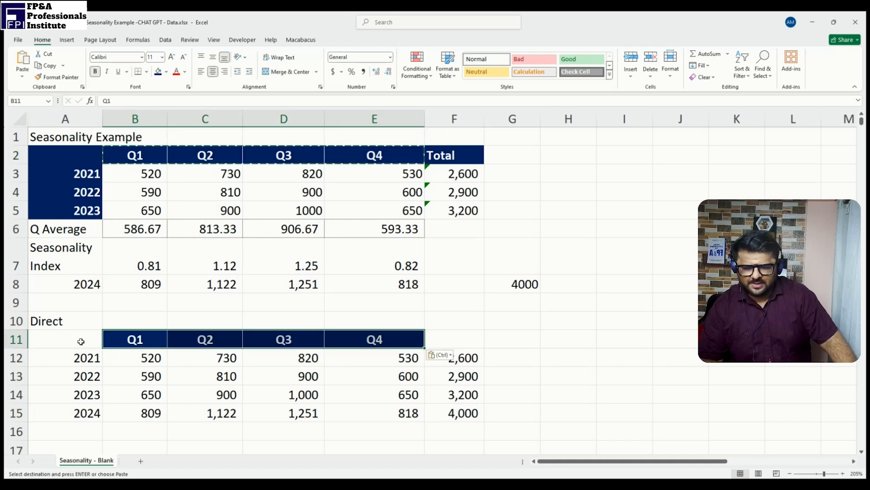
{"action": "left_click", "coordinate": [66, 39]}
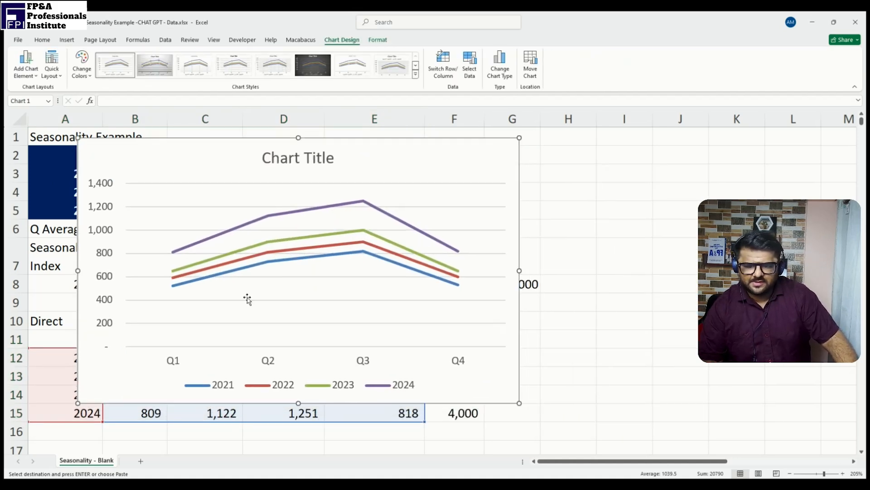
{"action": "mouse_move", "coordinate": [235, 225]}
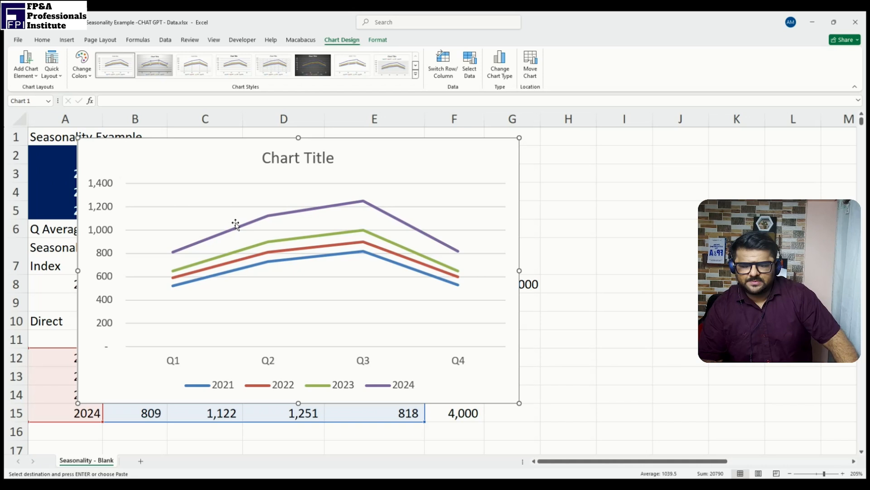
{"action": "mouse_move", "coordinate": [356, 194]}
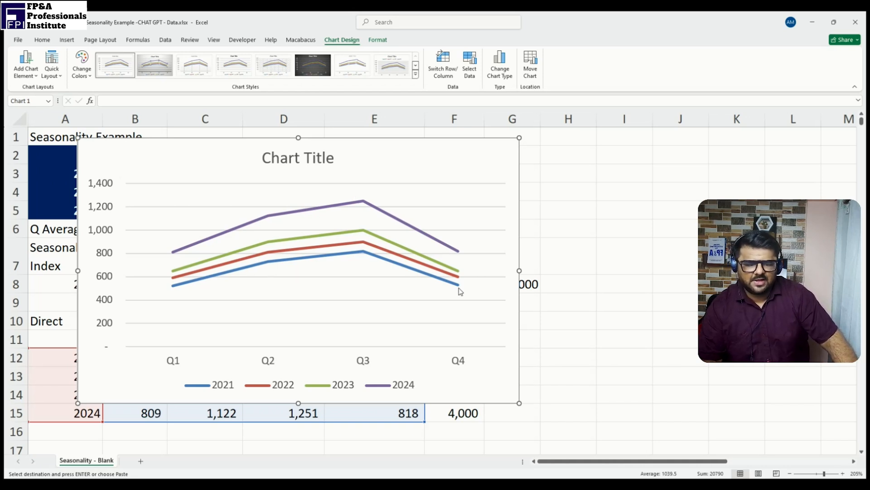
{"action": "mouse_move", "coordinate": [396, 374]}
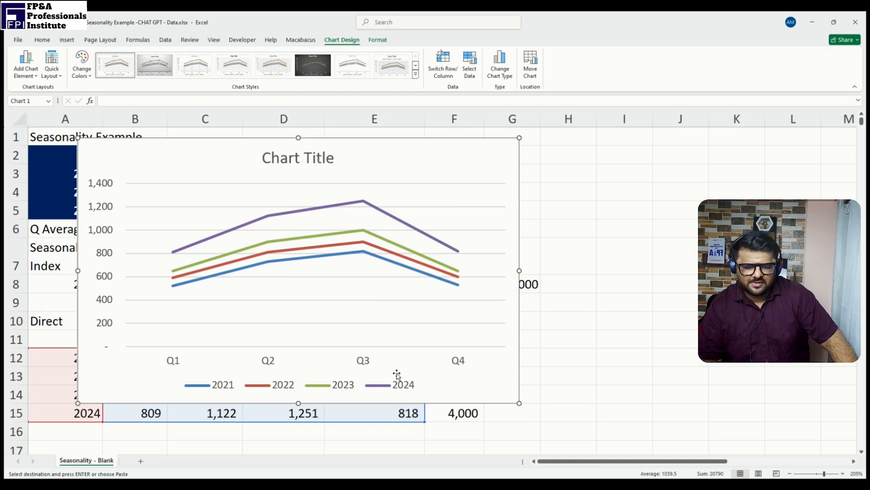
{"action": "mouse_move", "coordinate": [187, 270]}
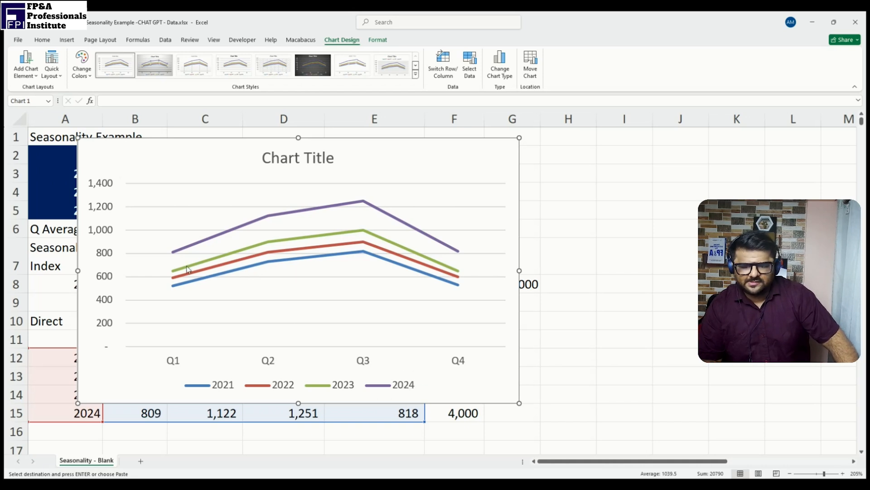
{"action": "mouse_move", "coordinate": [250, 224]}
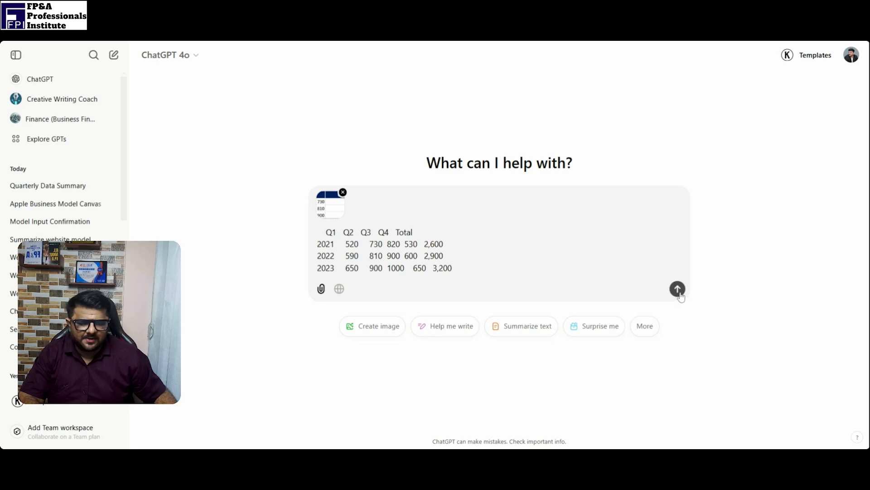
Step: Send the pasted 2021–2023 quarterly table and screenshot to ChatGPT
{"action": "left_click", "coordinate": [677, 289]}
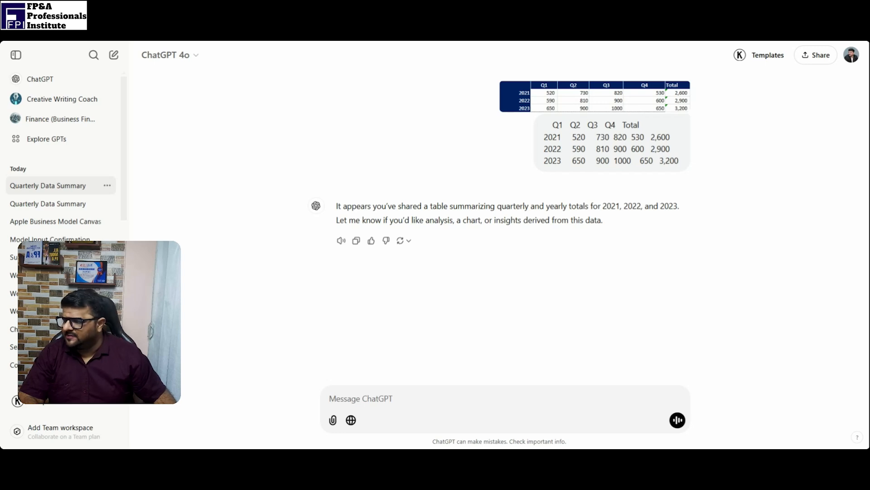
Step: Ask ChatGPT to identify the seasonality in the data set and read its quarterly observations
{"action": "type", "text": "Could you please help me identify the seasonality in this data set"}
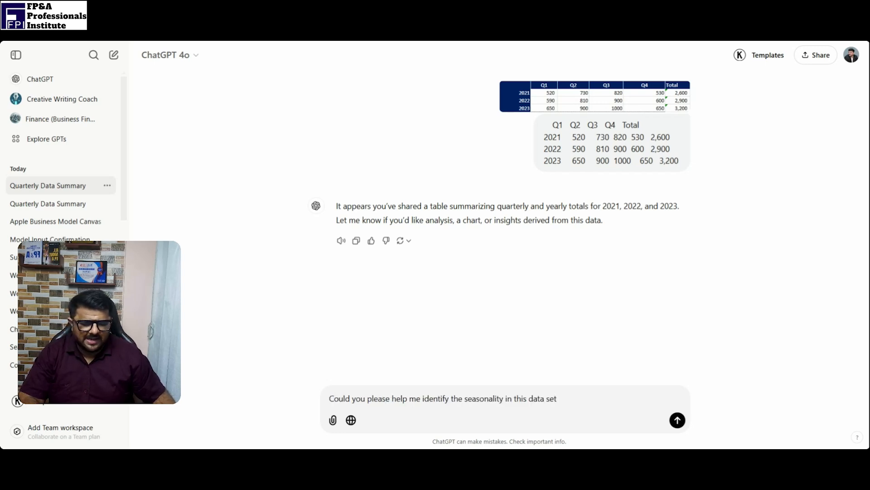
{"action": "left_click", "coordinate": [677, 421]}
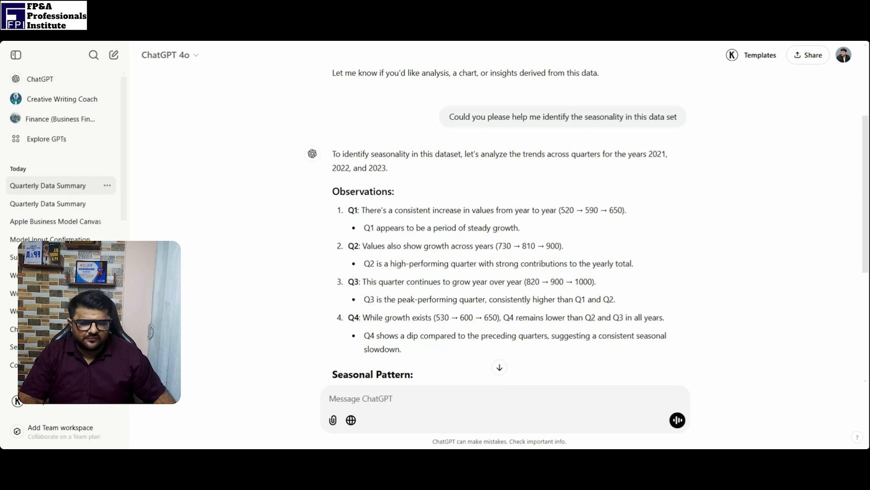
{"action": "scroll", "scroll_direction": "down", "scroll_amount": 3}
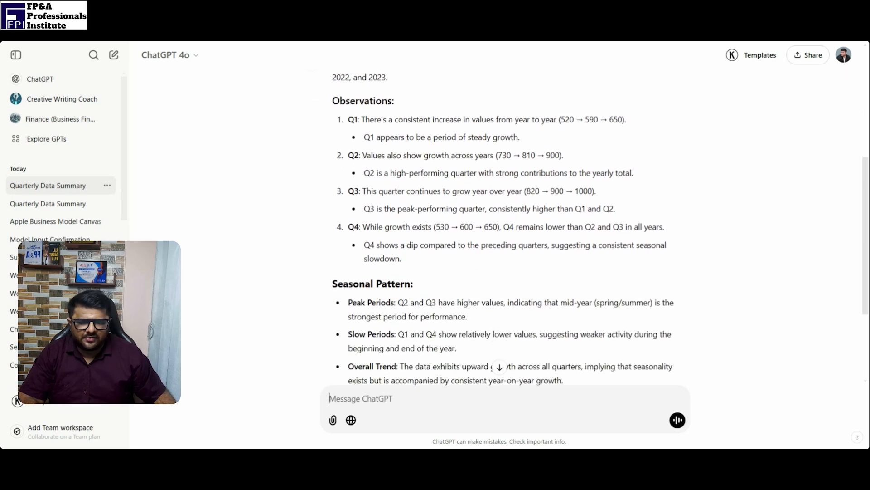
{"action": "scroll", "scroll_direction": "down", "scroll_amount": 3}
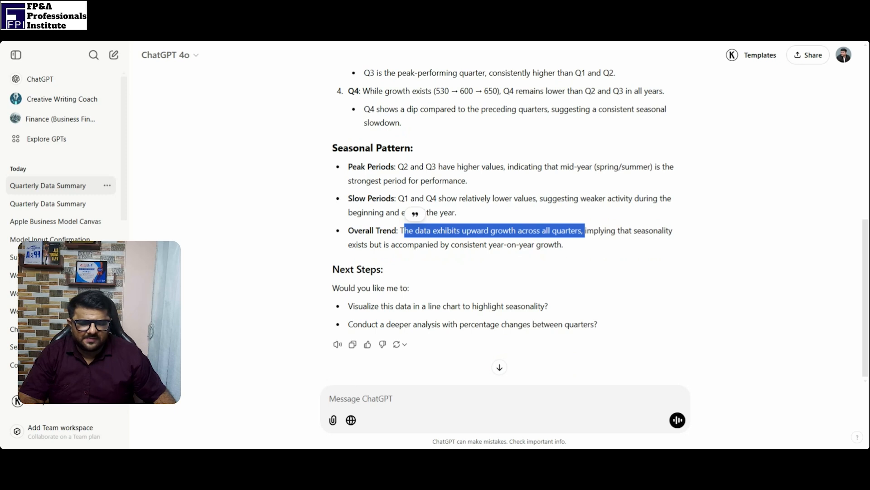
{"action": "mouse_move", "coordinate": [550, 263]}
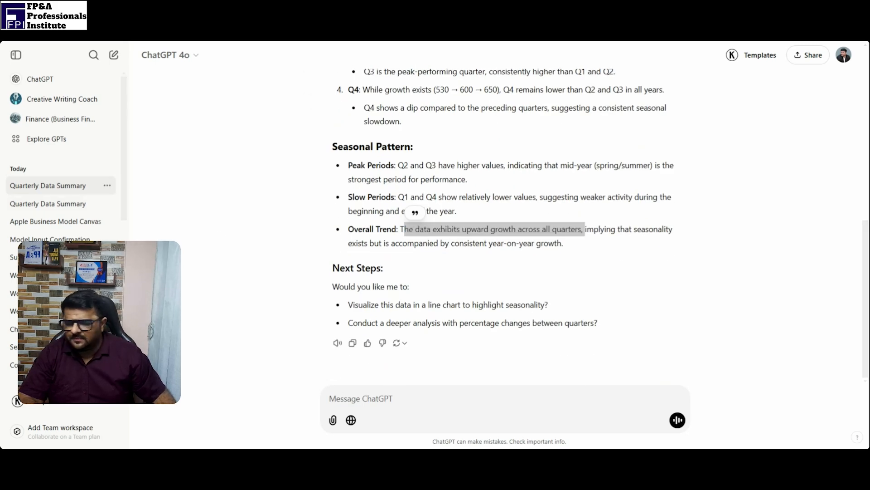
Step: Ask ChatGPT for one line chart of all three years and review the 2021–2023 chart
{"action": "type", "text": "Could you prepare a line chart to analyse this. Lets do one line chart where we can see all the 3 years"}
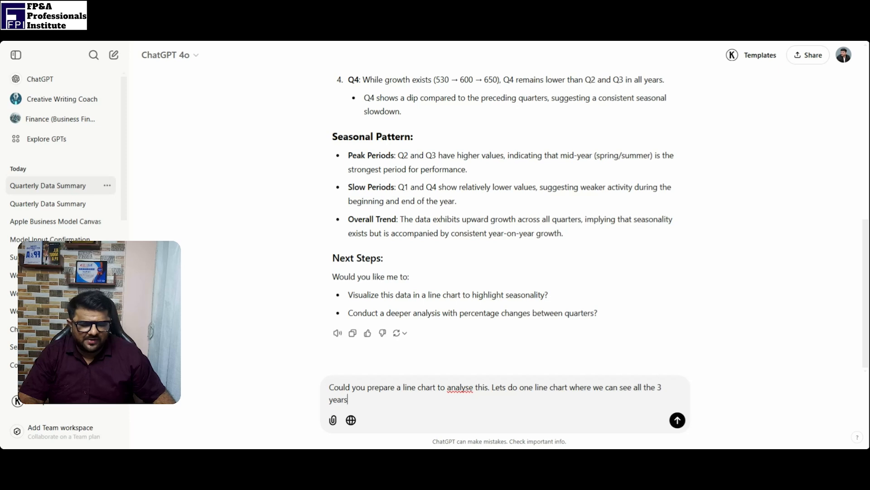
{"action": "left_click", "coordinate": [678, 420]}
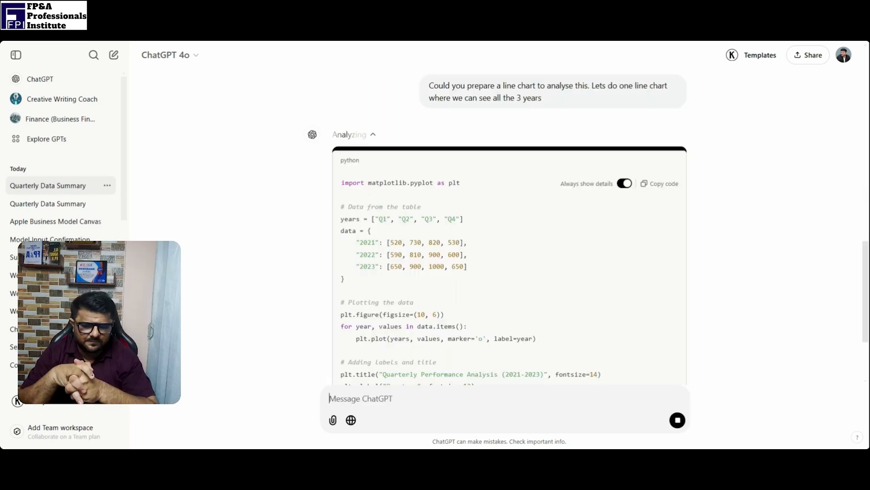
{"action": "scroll", "scroll_direction": "down", "scroll_amount": 3}
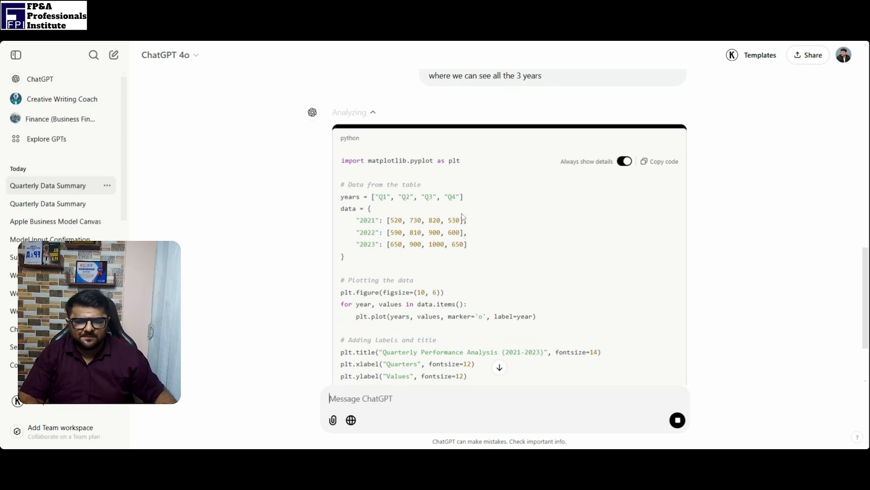
{"action": "scroll", "scroll_direction": "down", "scroll_amount": 3}
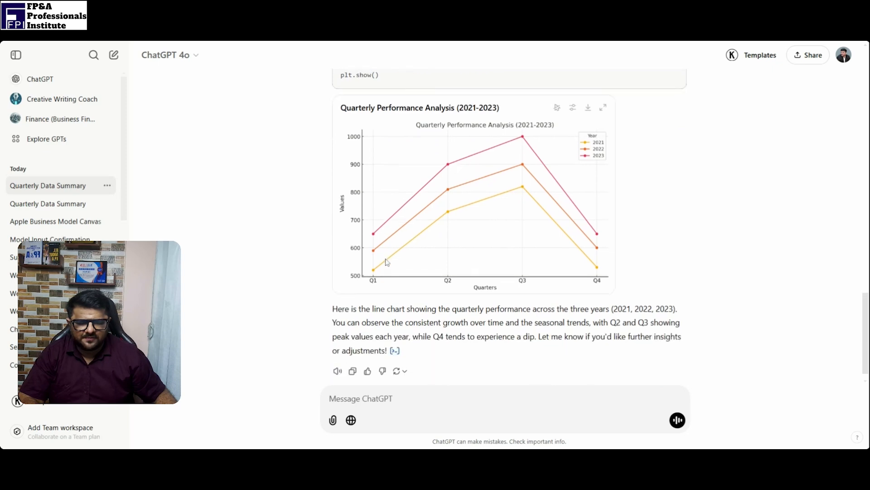
{"action": "scroll", "scroll_direction": "down", "scroll_amount": 3}
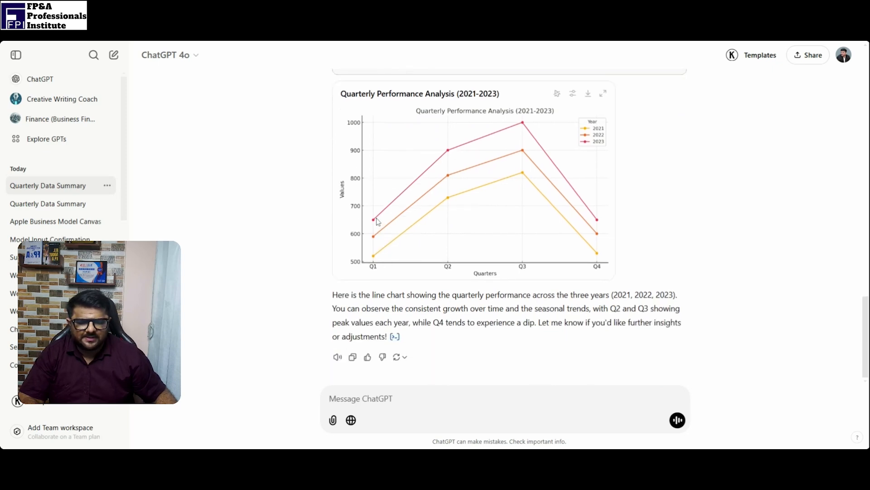
{"action": "mouse_move", "coordinate": [433, 215]}
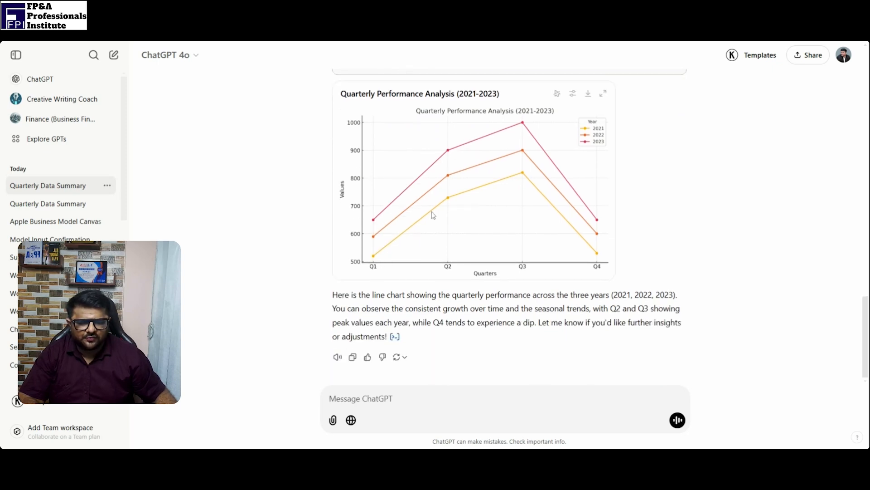
{"action": "scroll", "scroll_direction": "down", "scroll_amount": 3}
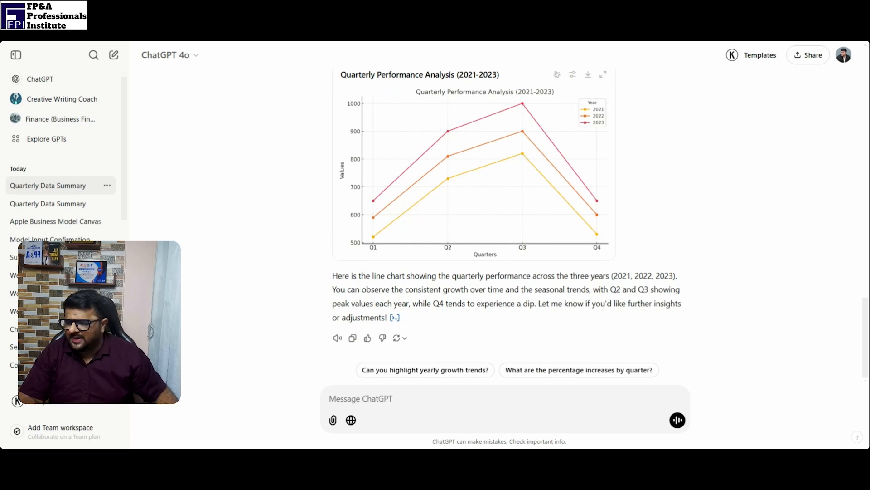
Step: Ask ChatGPT to phase the 4000 2024 target quarterly by seasonality and review the resulting table
{"action": "type", "text": "Now if my 2024 Target Revenue is 4000 could you help me phase it quarterly mimicking the seasonality index of last 3 years"}
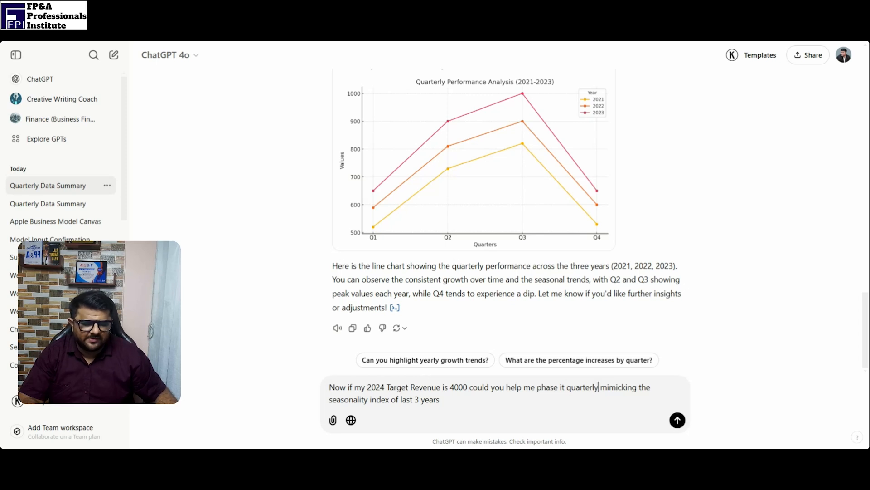
{"action": "left_click", "coordinate": [677, 421]}
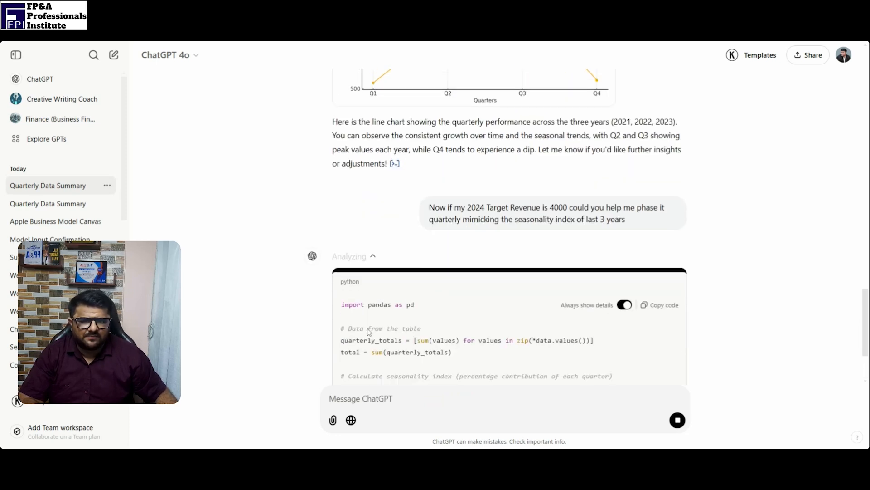
{"action": "scroll", "scroll_direction": "down", "scroll_amount": 3}
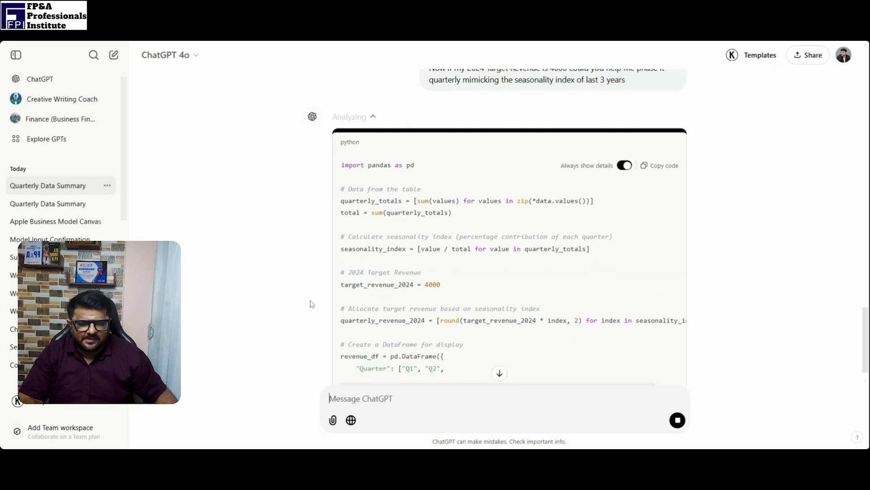
{"action": "scroll", "scroll_direction": "down", "scroll_amount": 3}
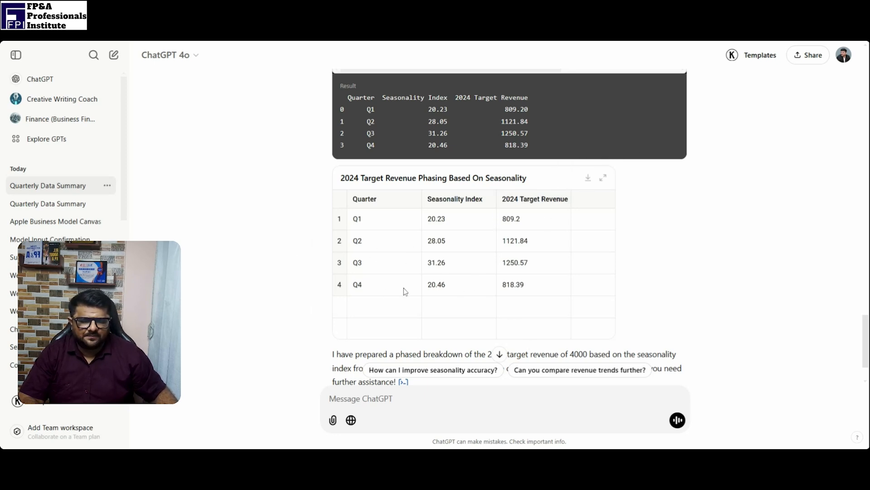
{"action": "scroll", "scroll_direction": "down", "scroll_amount": 3}
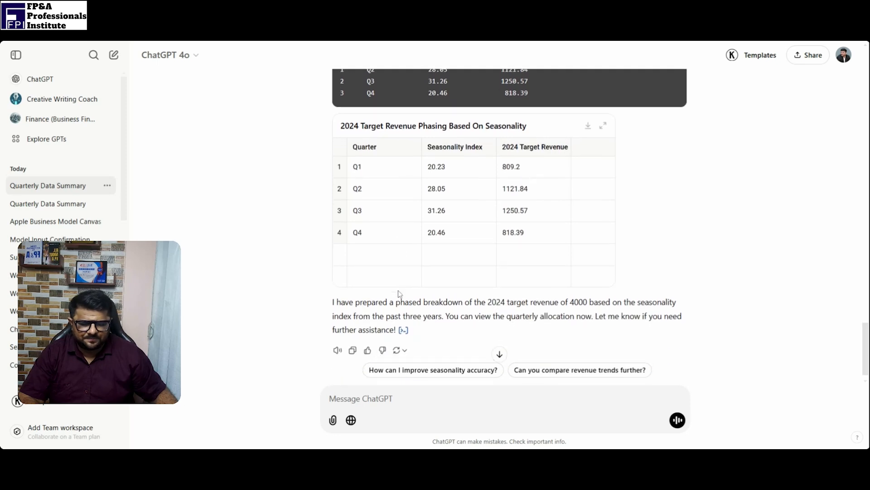
{"action": "scroll", "scroll_direction": "down", "scroll_amount": 3}
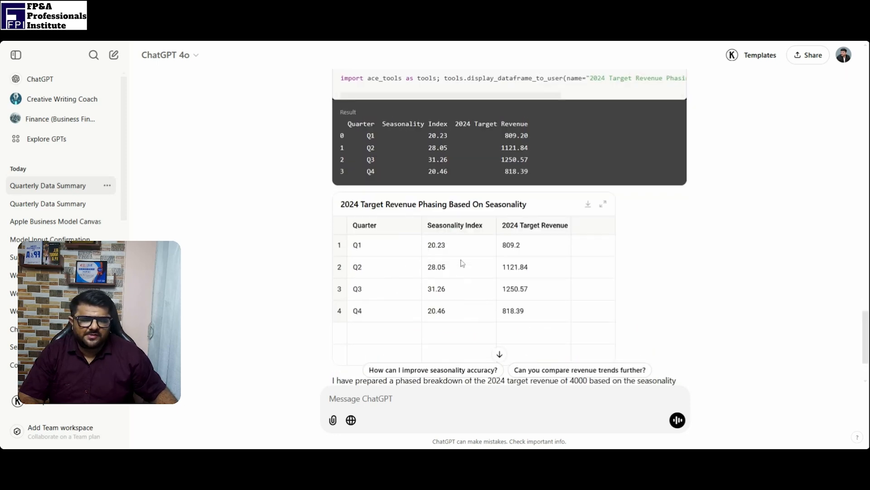
{"action": "mouse_move", "coordinate": [487, 293]}
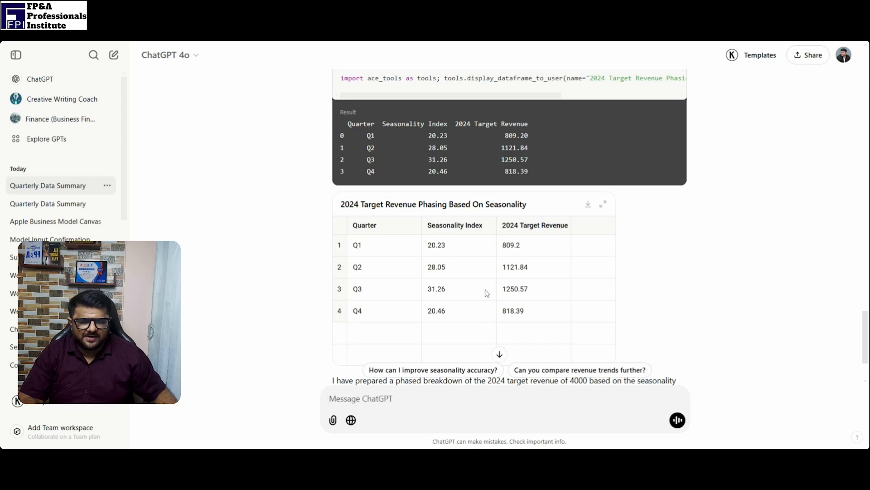
{"action": "mouse_move", "coordinate": [390, 308]}
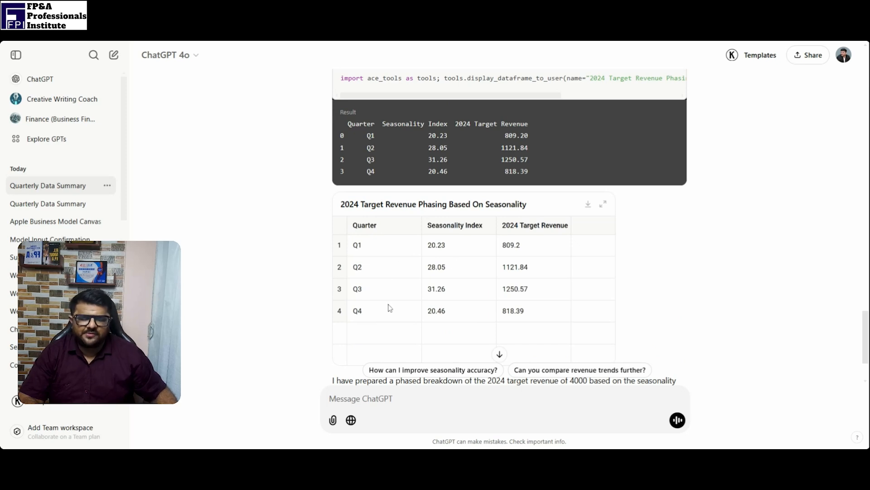